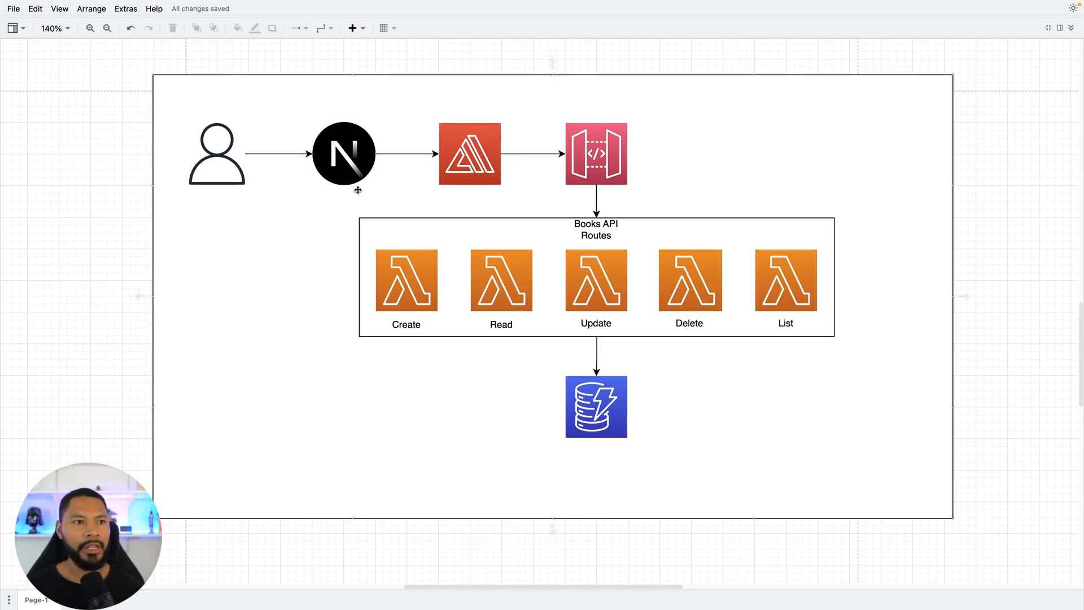
# - Create the fs-books-api-cdk project folder with md and move the shell into it
pyautogui.click(595, 152)
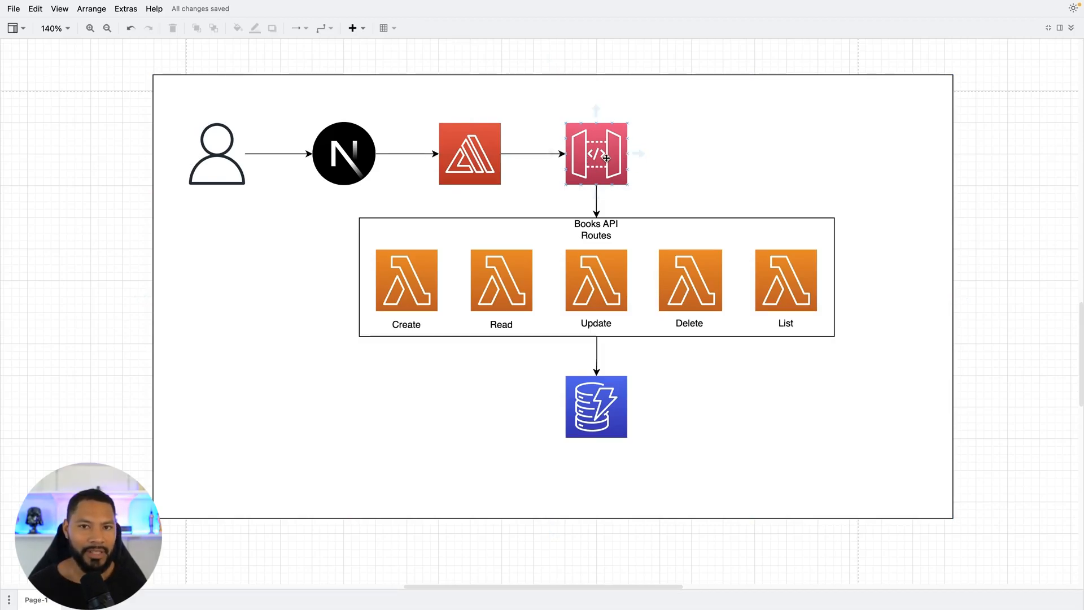
pyautogui.moveTo(640, 153)
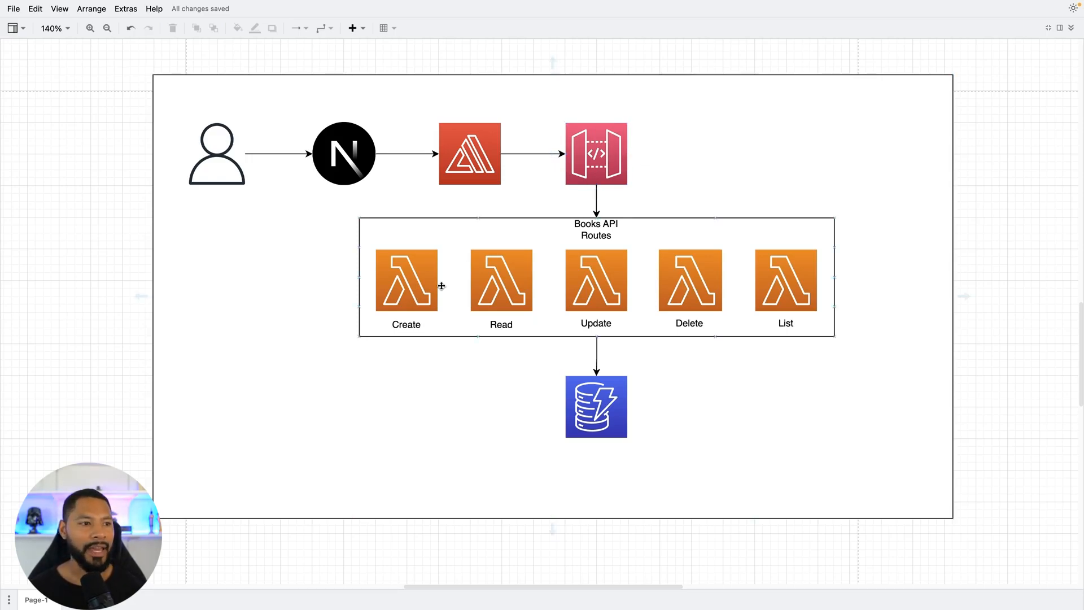
pyautogui.click(405, 280)
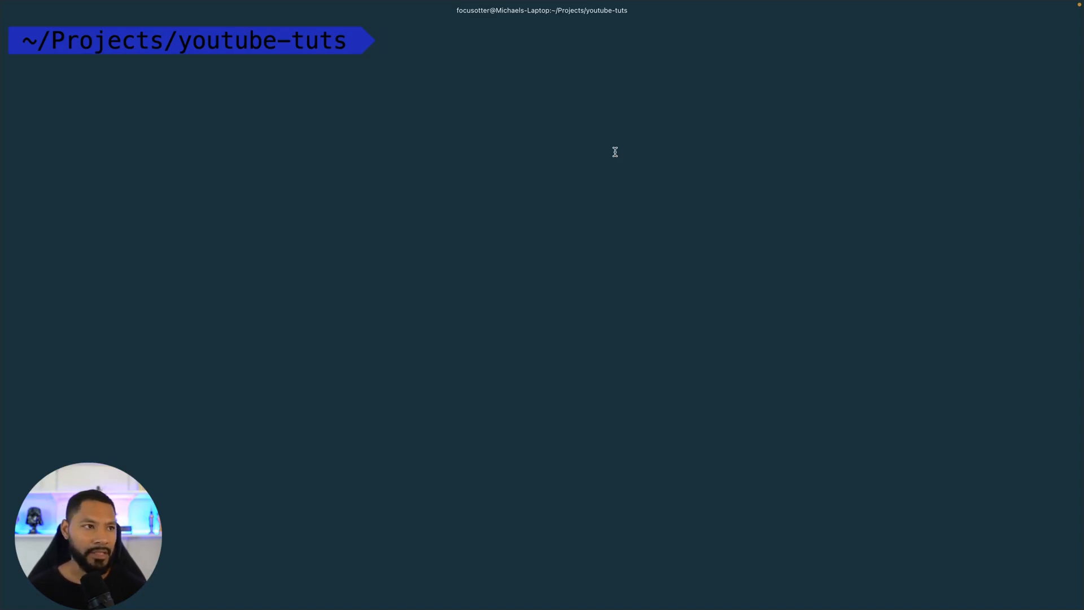
pyautogui.write('md')
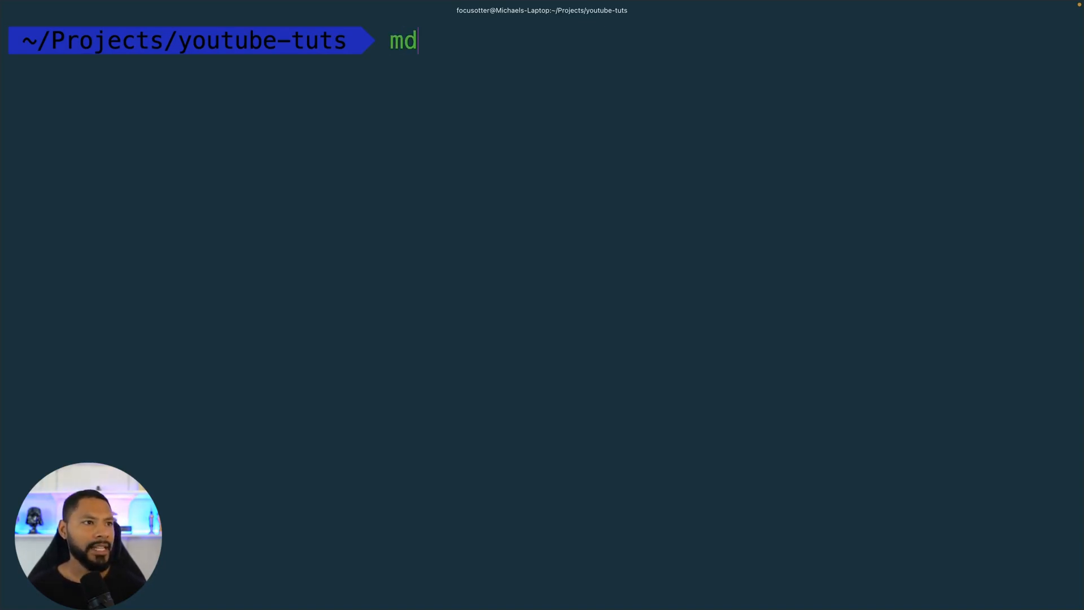
pyautogui.write('fs-')
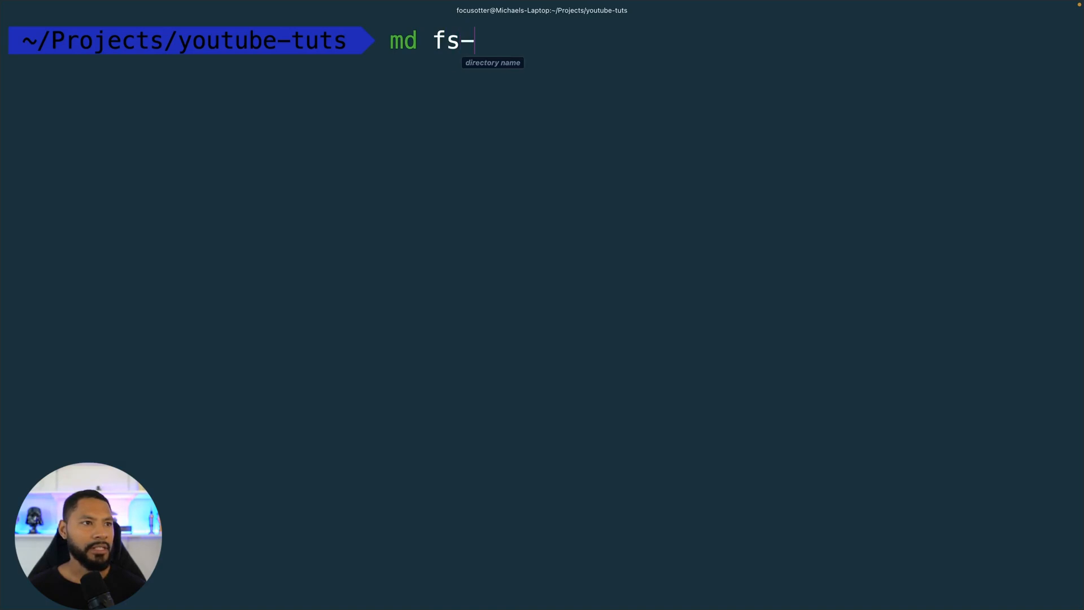
pyautogui.write('books')
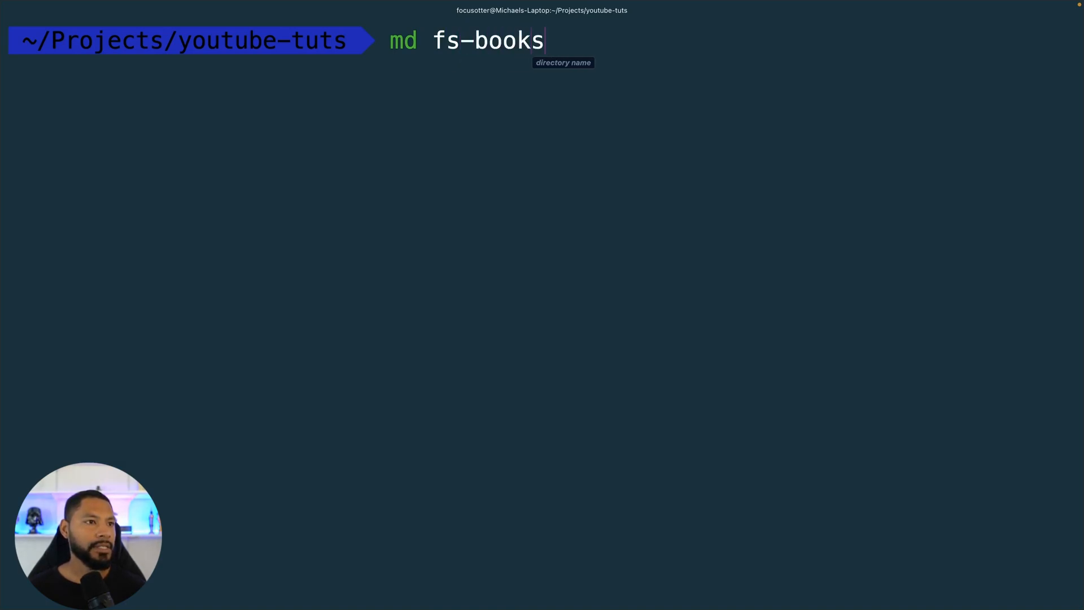
pyautogui.write('-api-cdk')
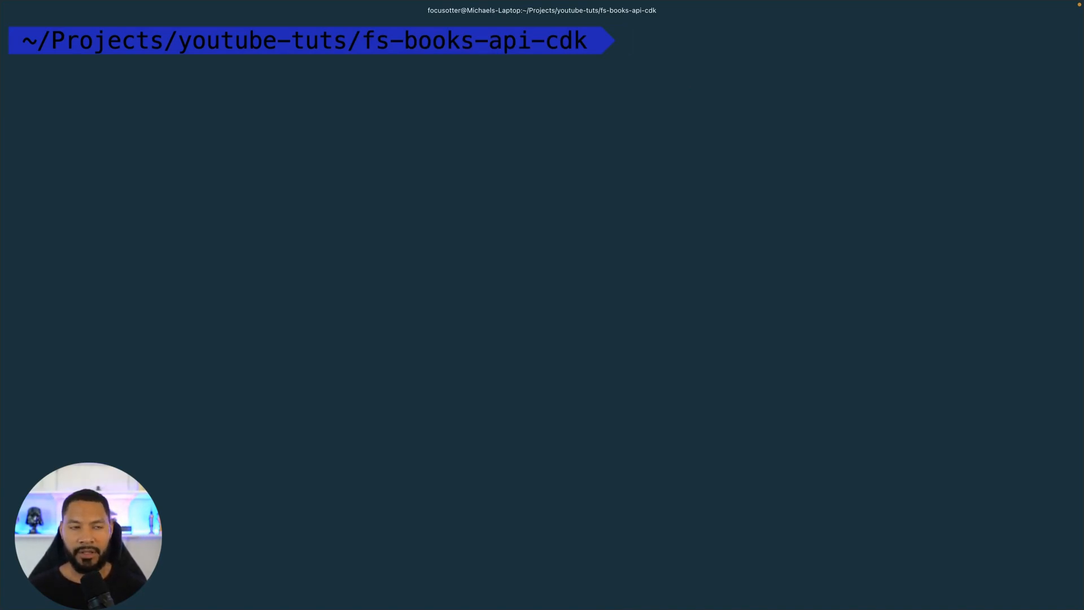
# - Scaffold a Next.js TypeScript project here via npx create-next-app@latest ./ --no-app, accepting TypeScript
pyautogui.write('npx create-next-app@')
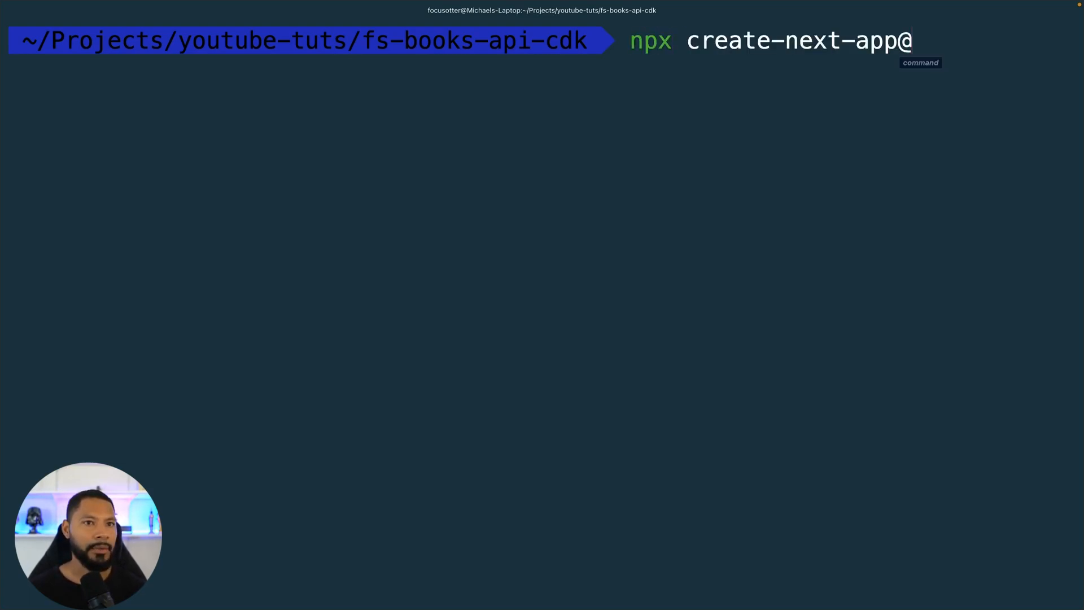
pyautogui.write('latest')
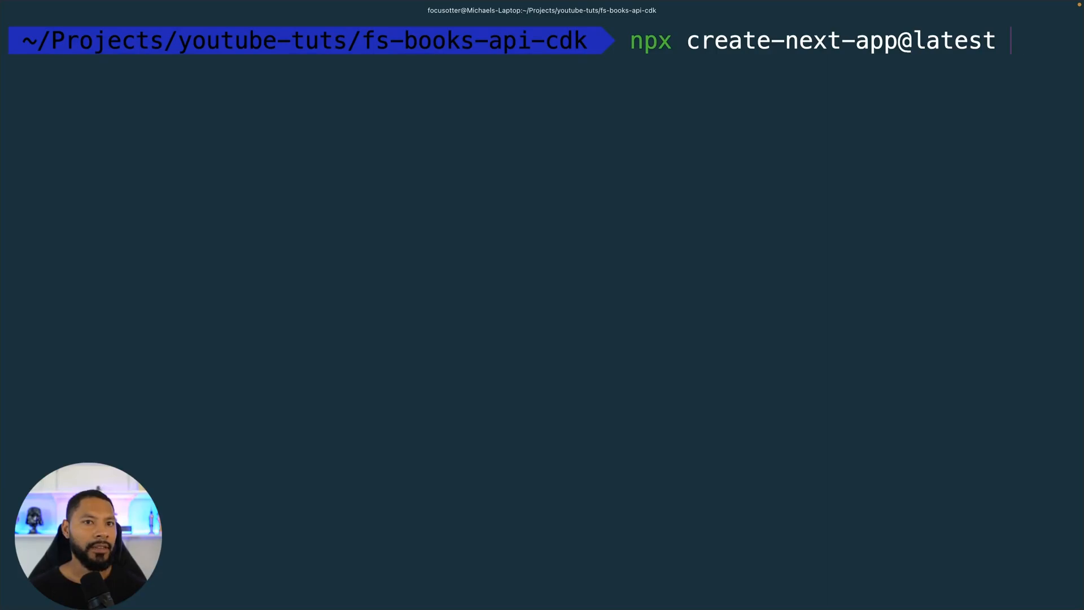
pyautogui.write('./')
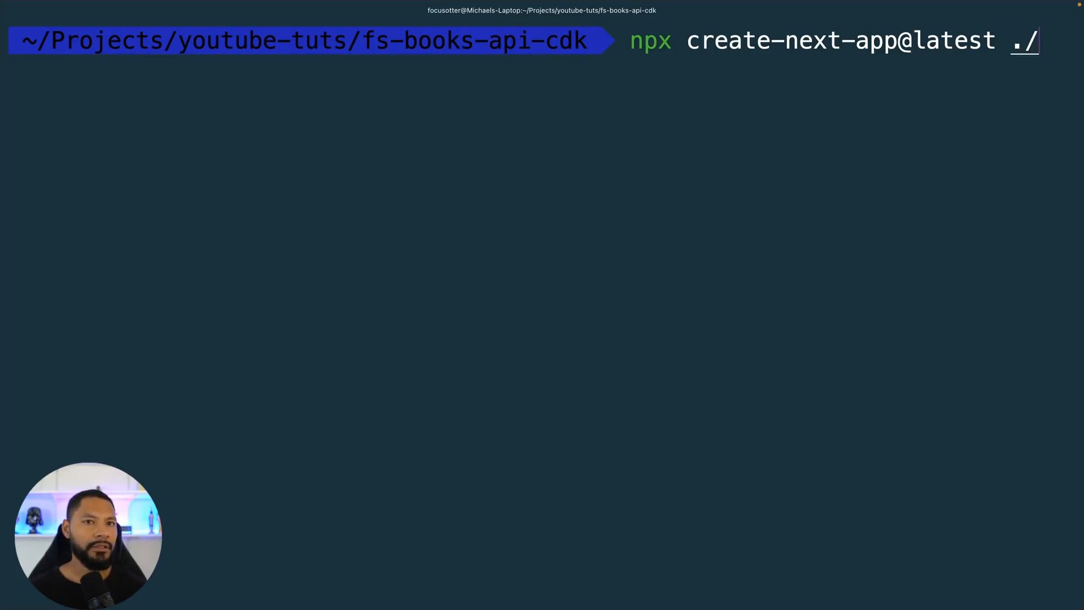
pyautogui.write('--no-app')
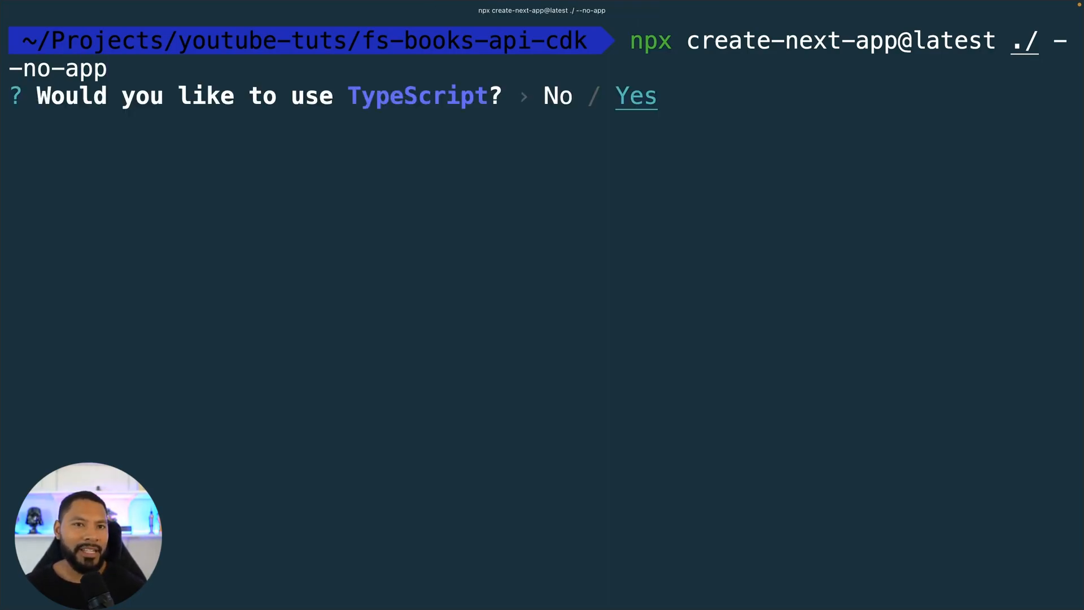
pyautogui.press('enter')
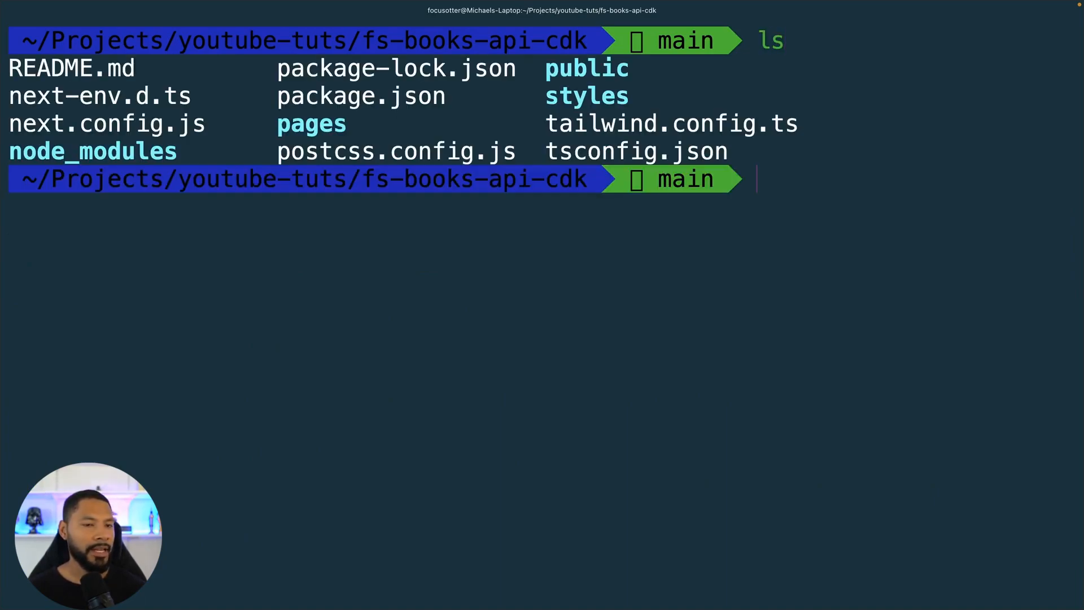
# - Create a backend folder, change into it with cd $_ and clear the screen
pyautogui.write('md backend')
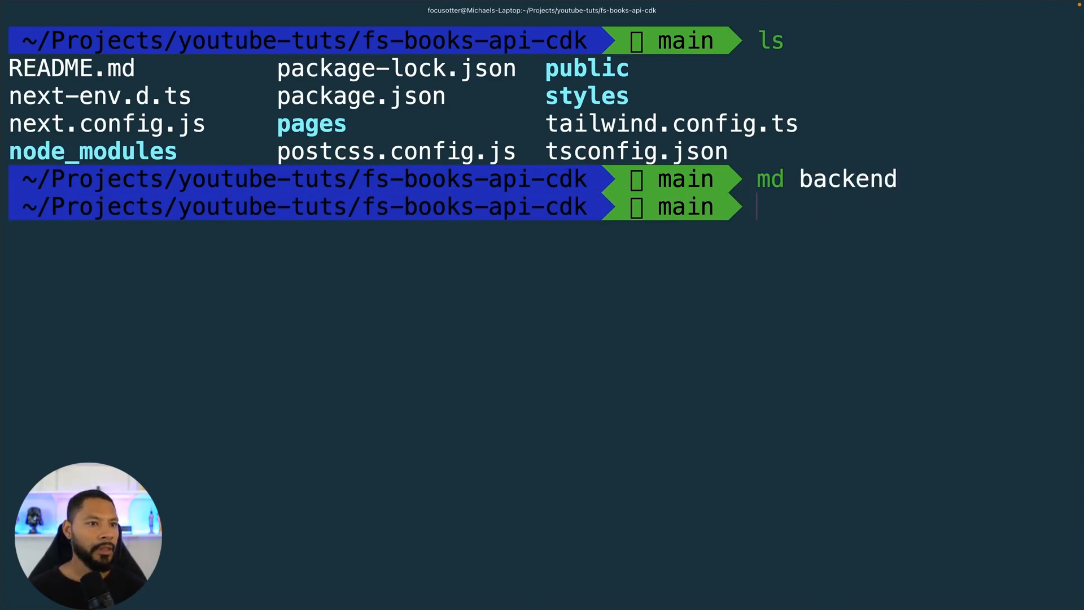
pyautogui.write('cd $_')
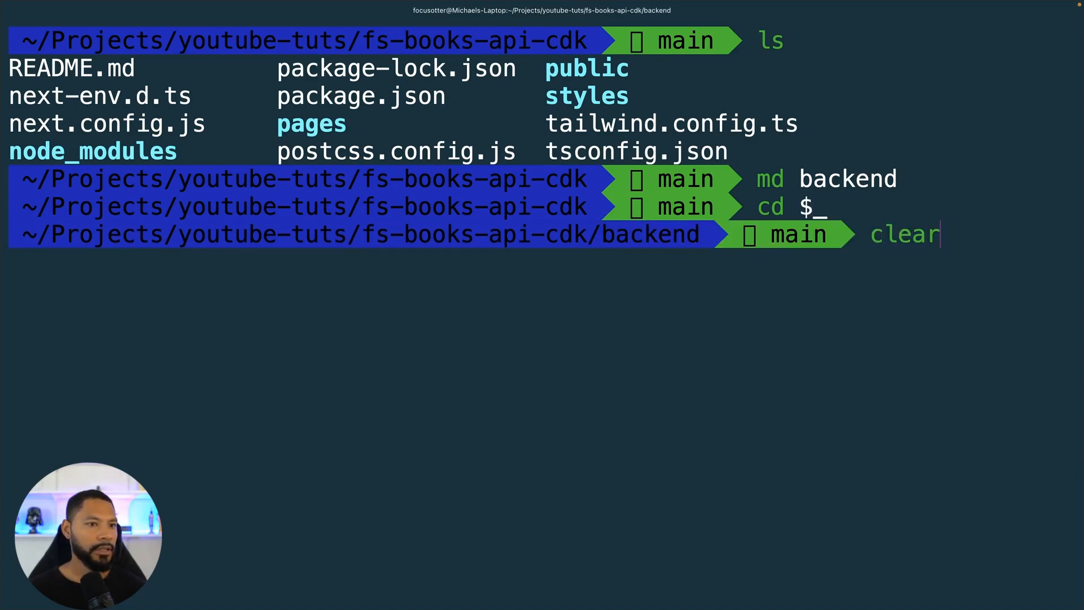
pyautogui.press('Enter')
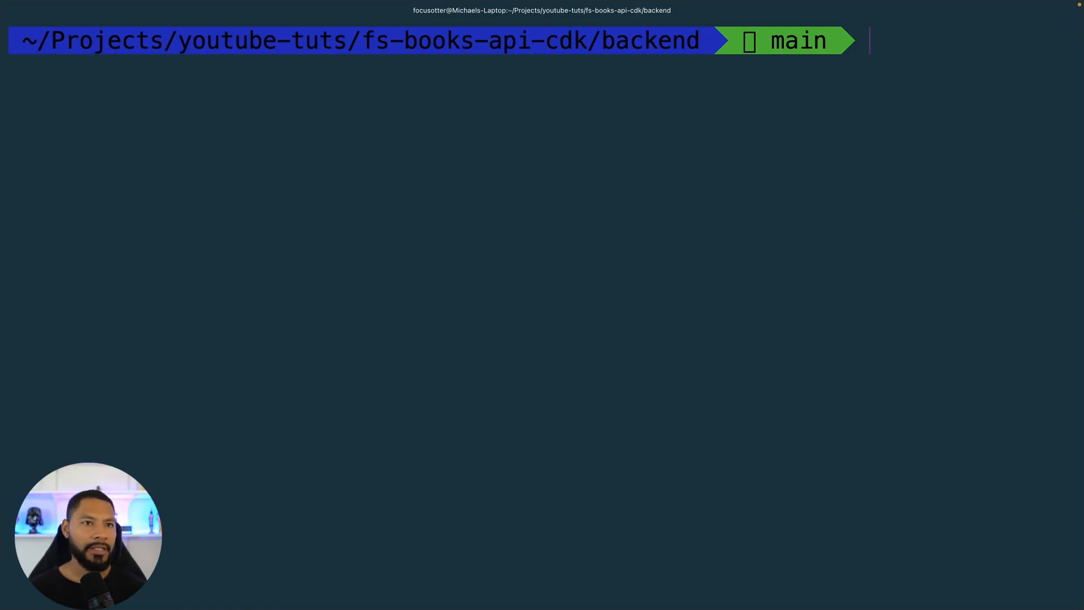
# - Initialise an AWS CDK TypeScript app via npx aws-cdk@latest init -l typescript, approving the aws-cdk install
pyautogui.write('npx')
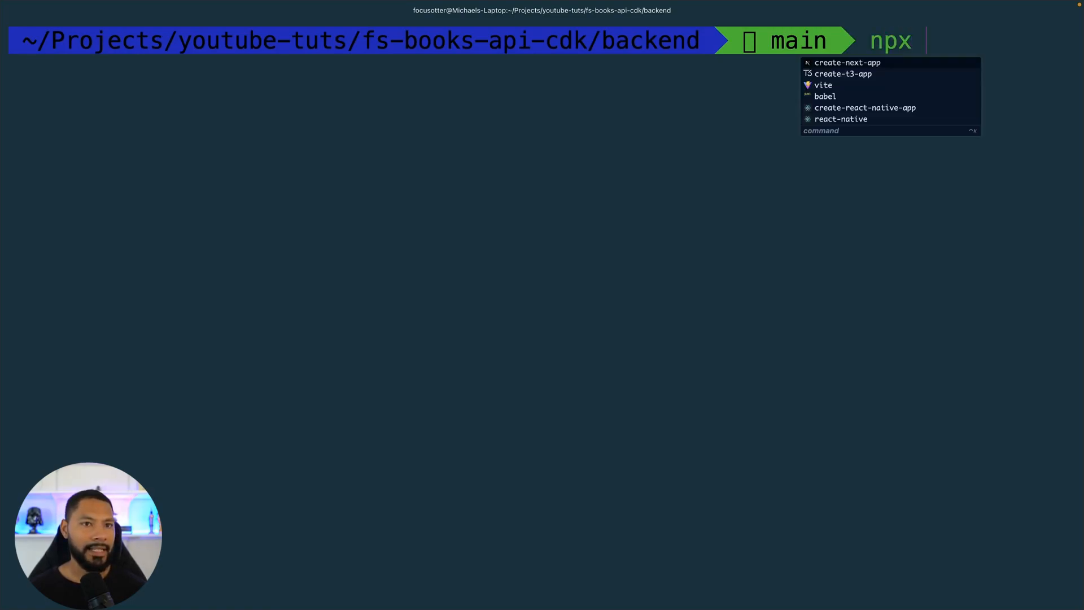
pyautogui.write('c')
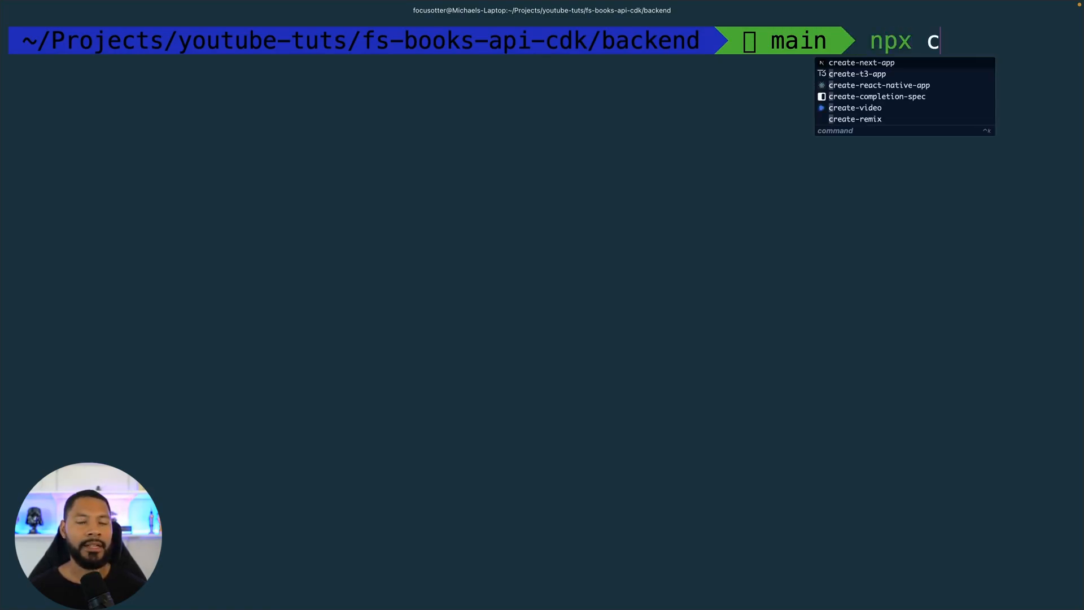
pyautogui.write('aws-cdk@latest init -l typ')
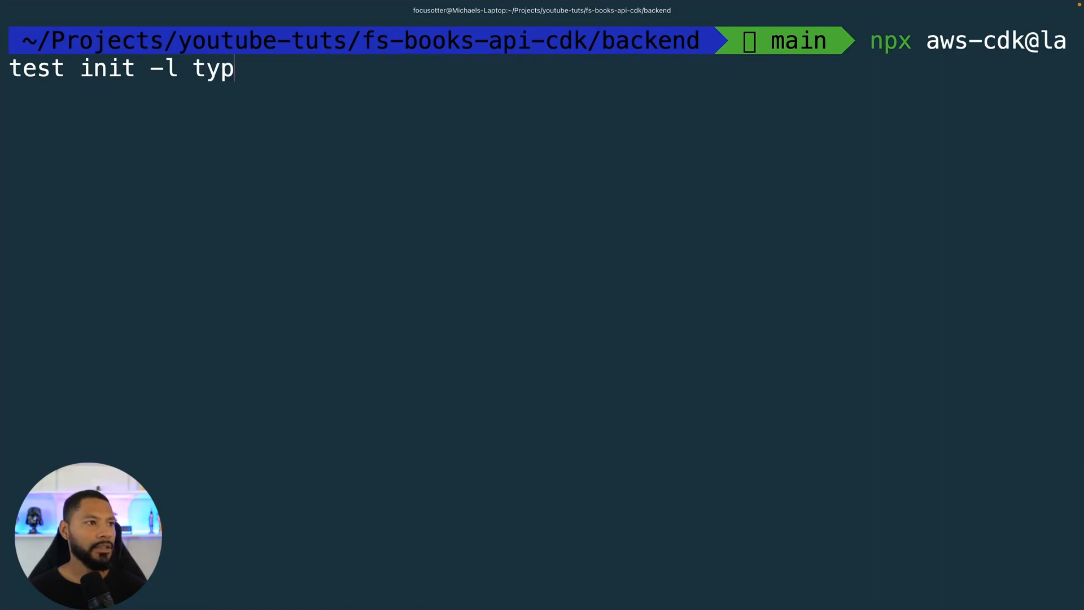
pyautogui.write('escript')
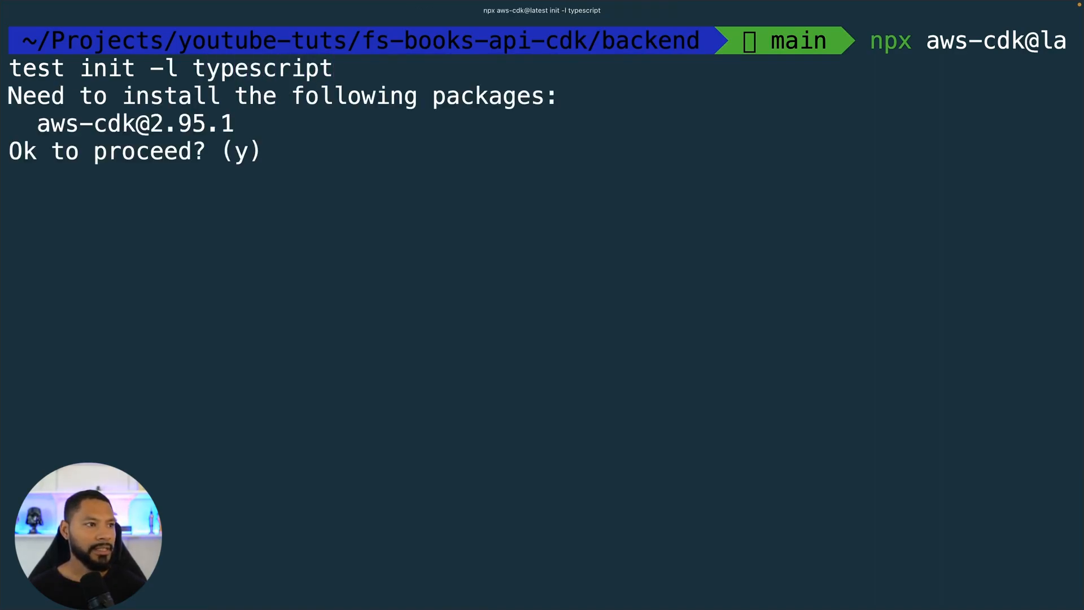
pyautogui.write('y')
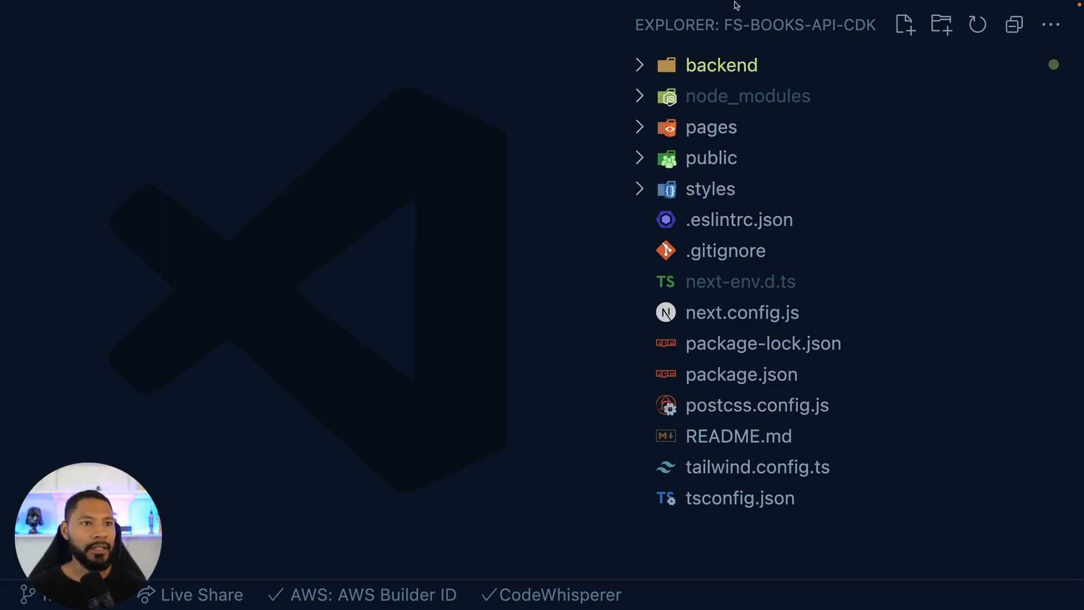
# - Expand backend, bin and lib in the Explorer and view backend.ts and backend-stack.ts
pyautogui.click(722, 65)
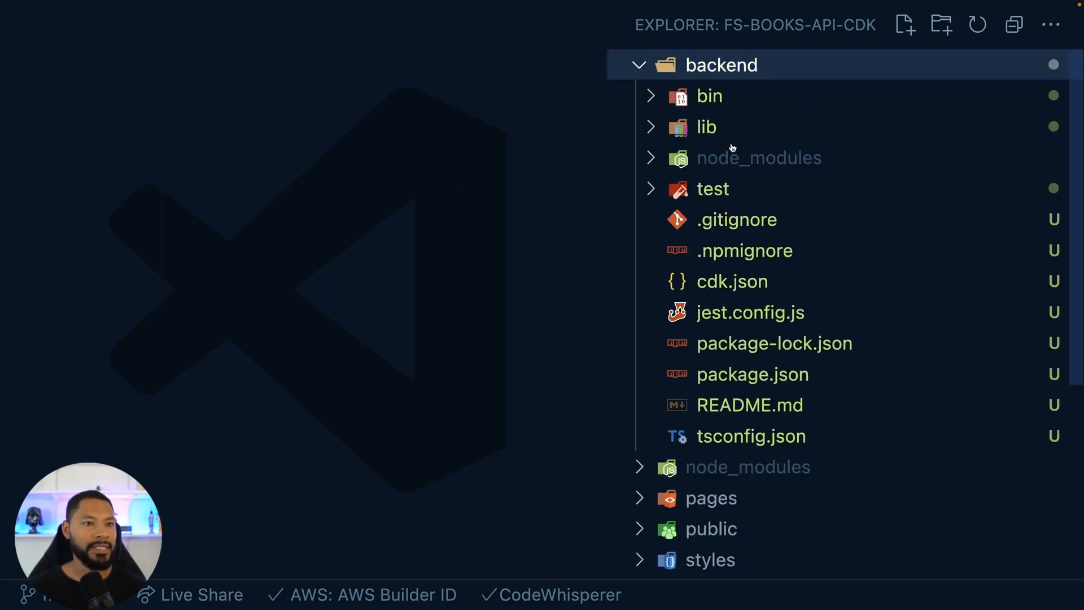
pyautogui.click(706, 127)
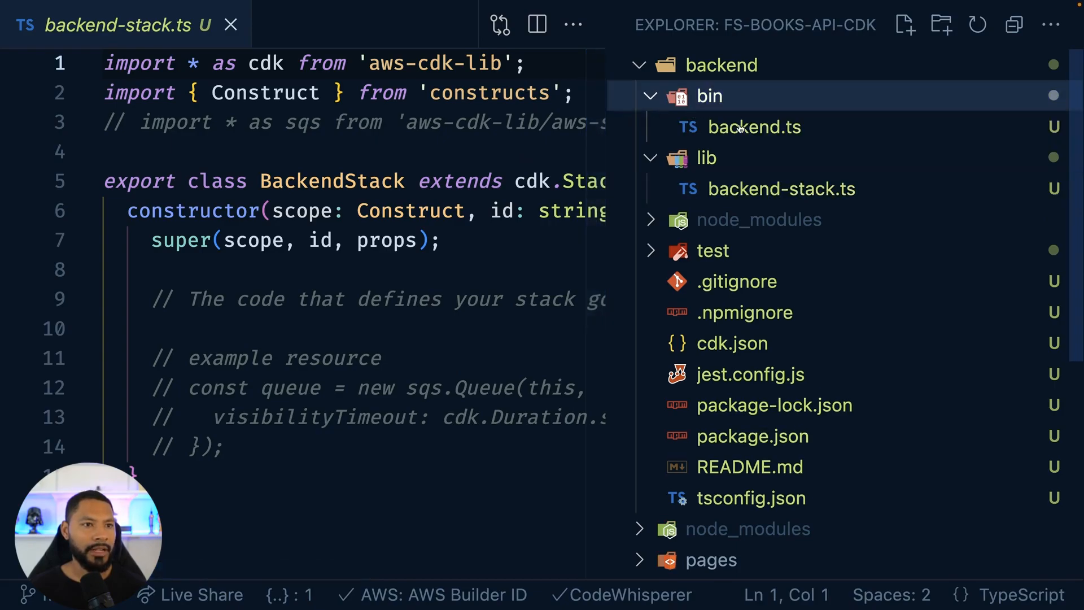
pyautogui.click(754, 127)
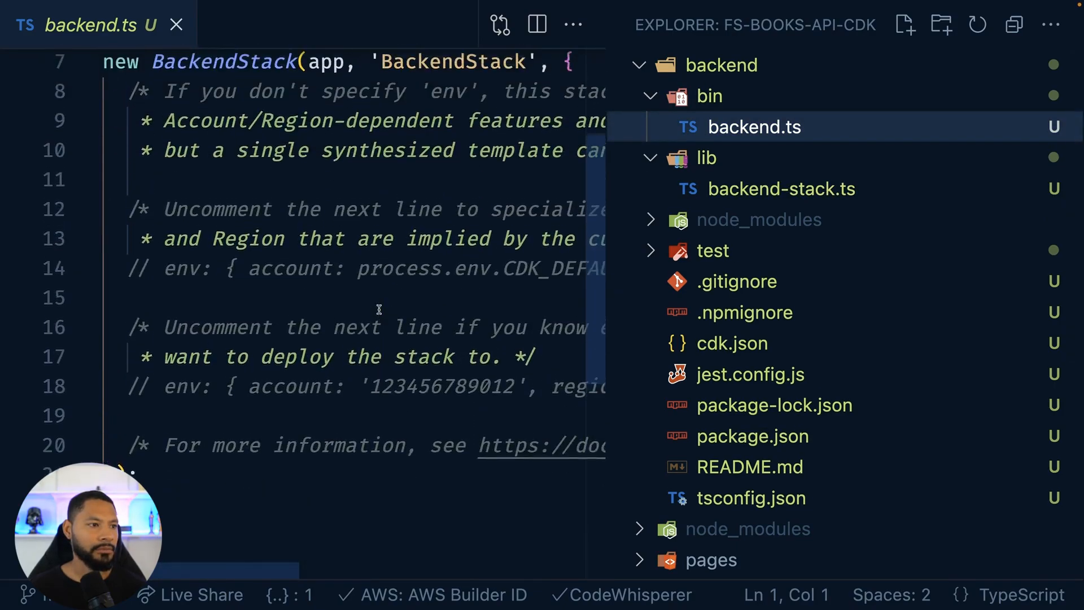